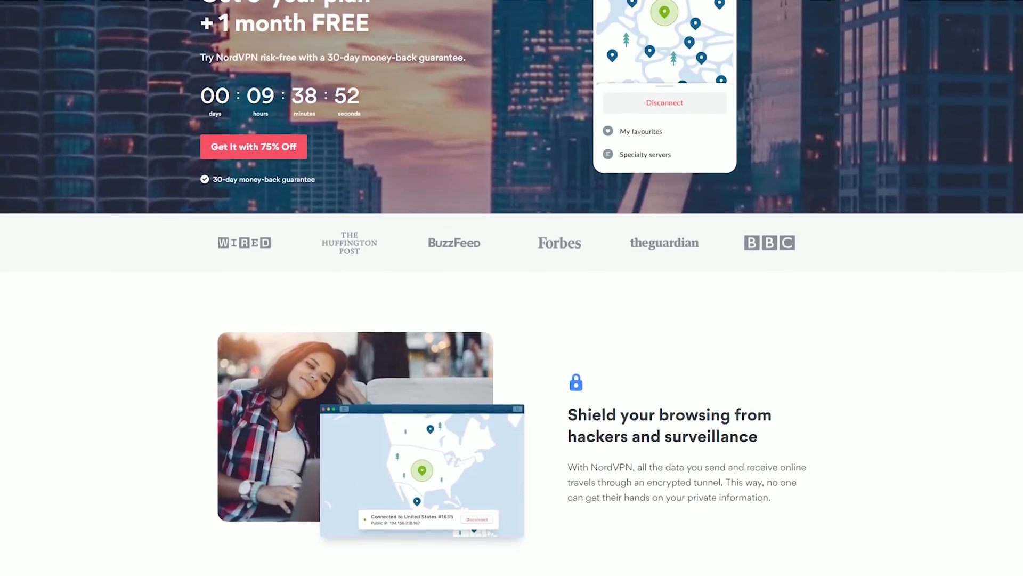
scroll("down", 3)
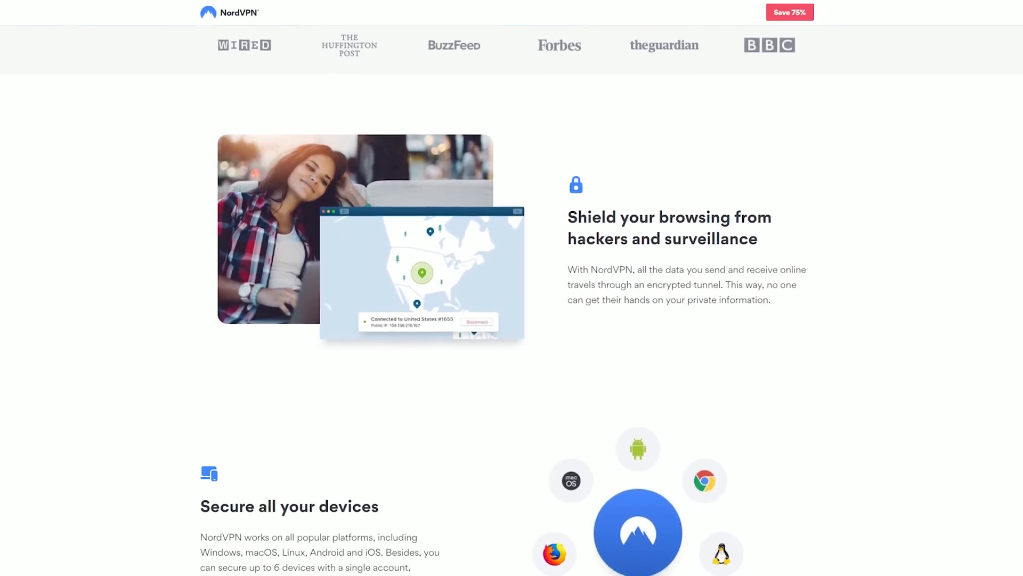
scroll("down", 3)
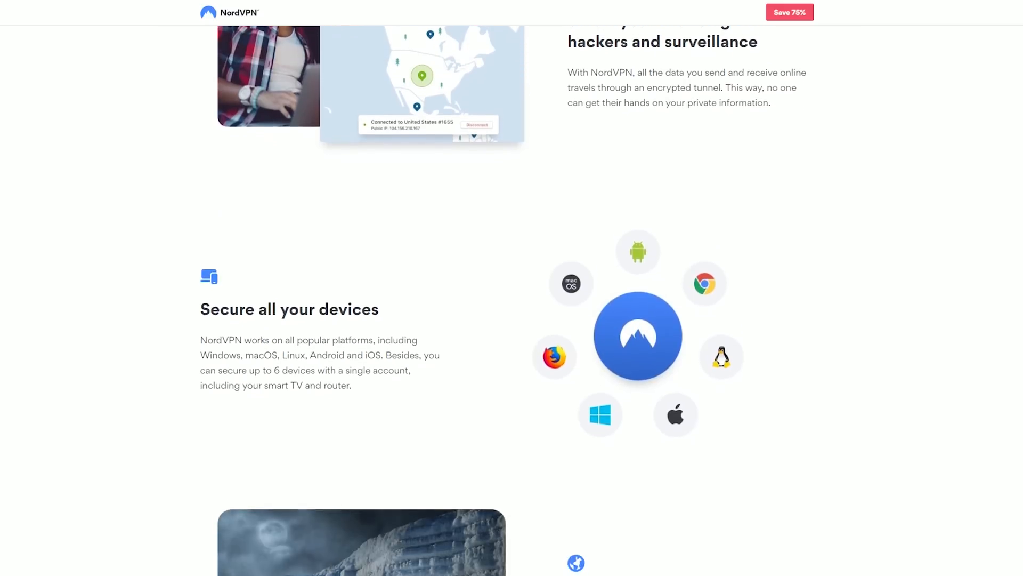
scroll("down", 3)
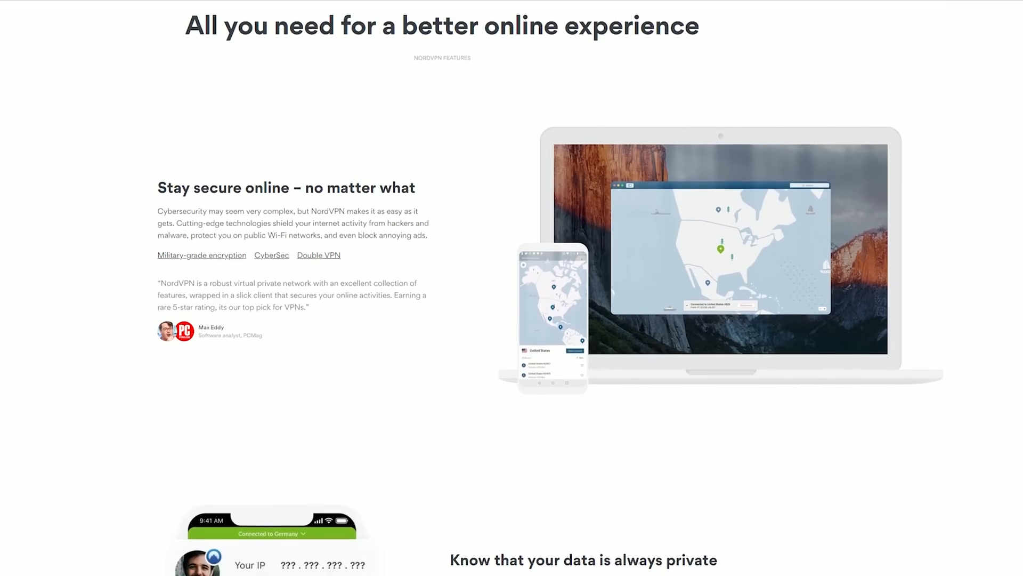
scroll("down", 3)
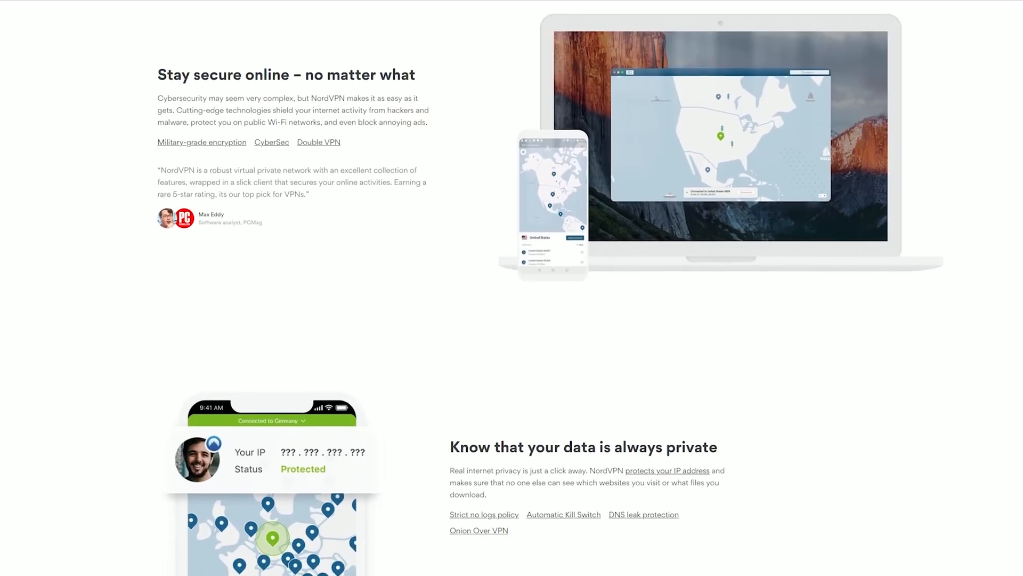
scroll("down", 3)
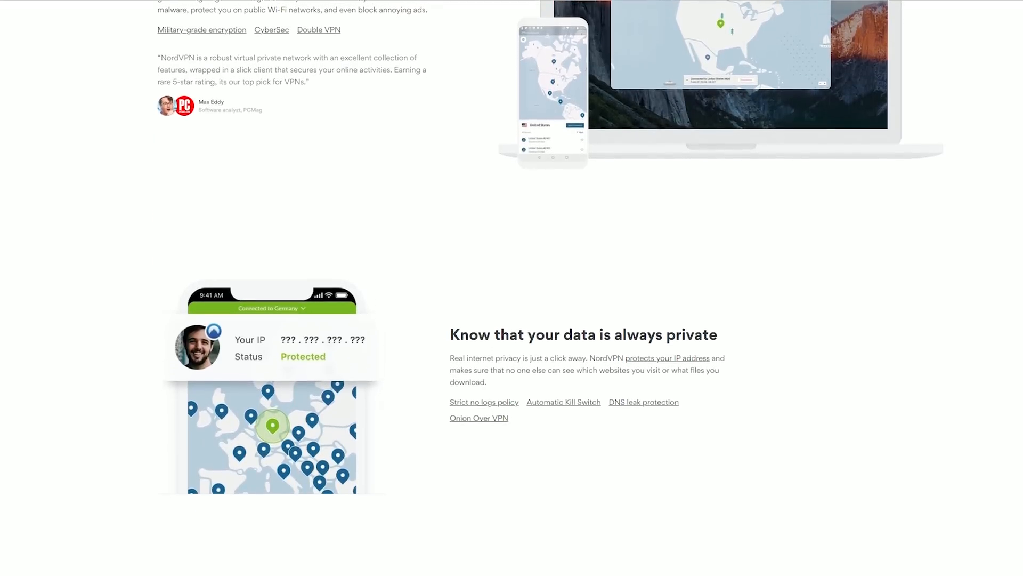
scroll("down", 3)
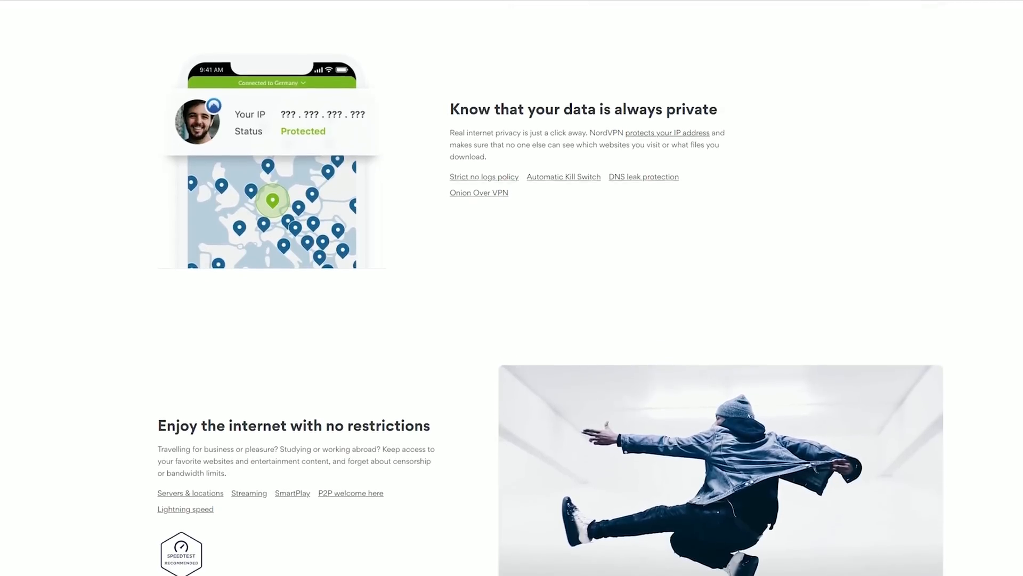
scroll("down", 3)
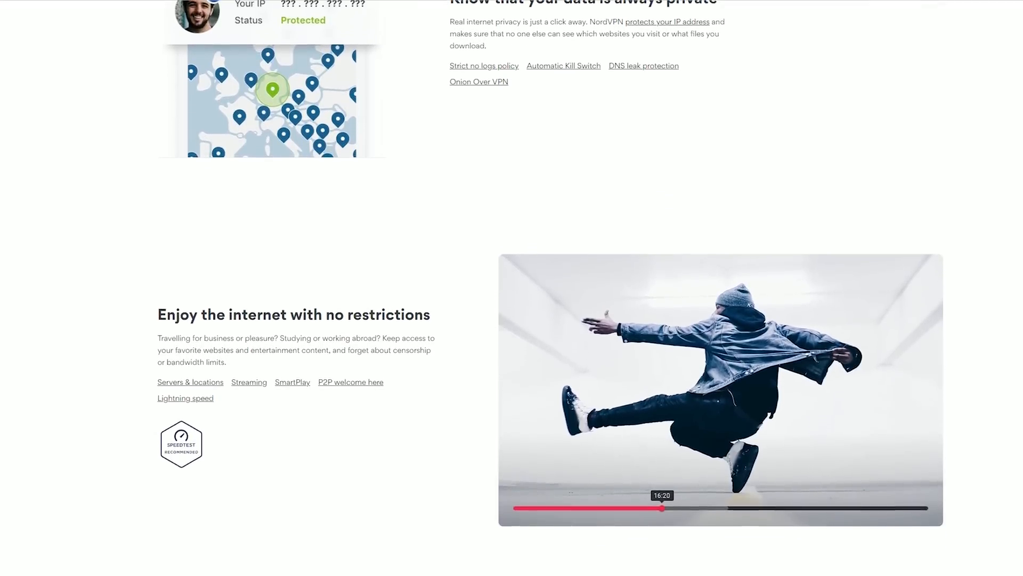
scroll("down", 3)
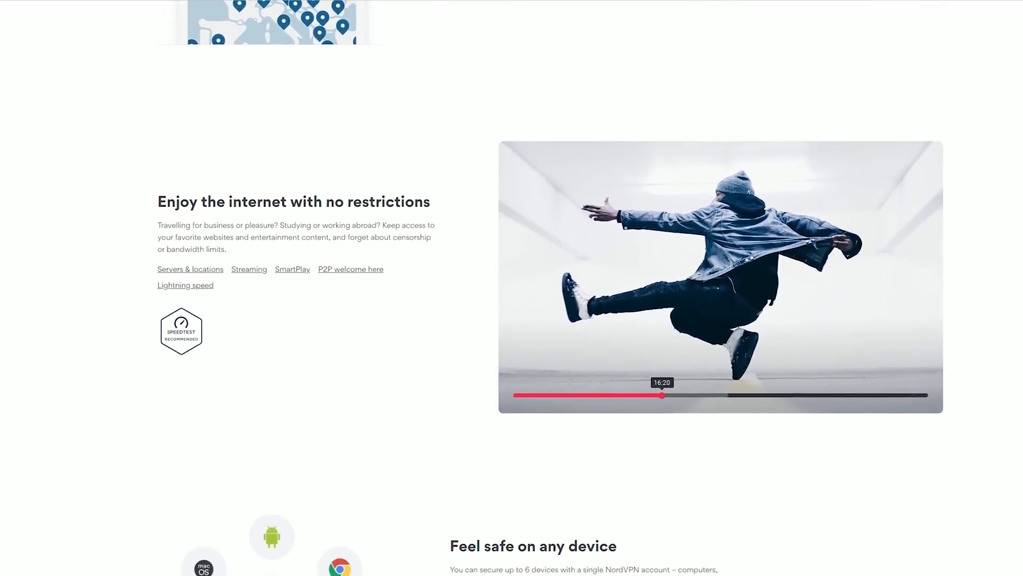
scroll("down", 3)
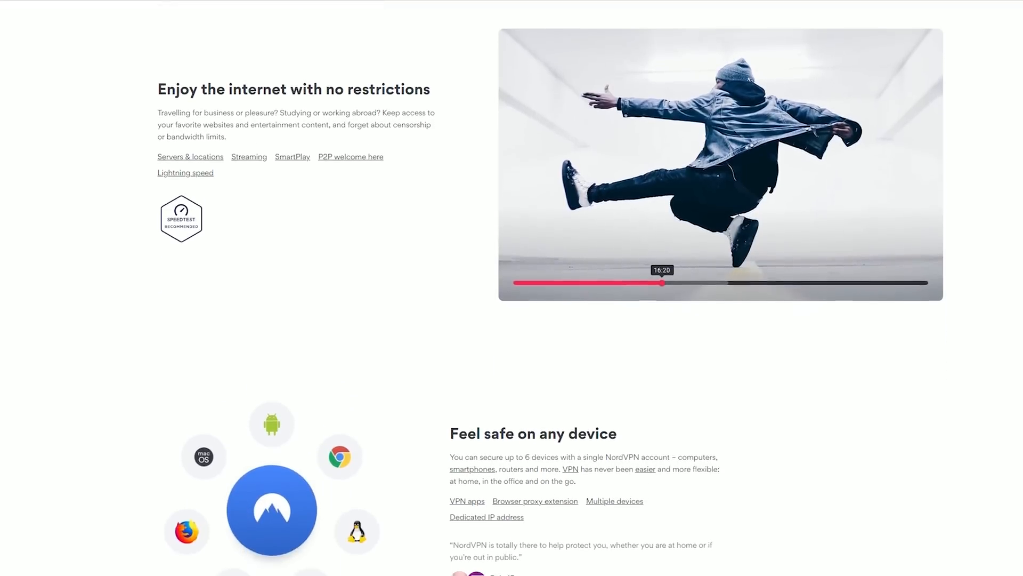
scroll("down", 3)
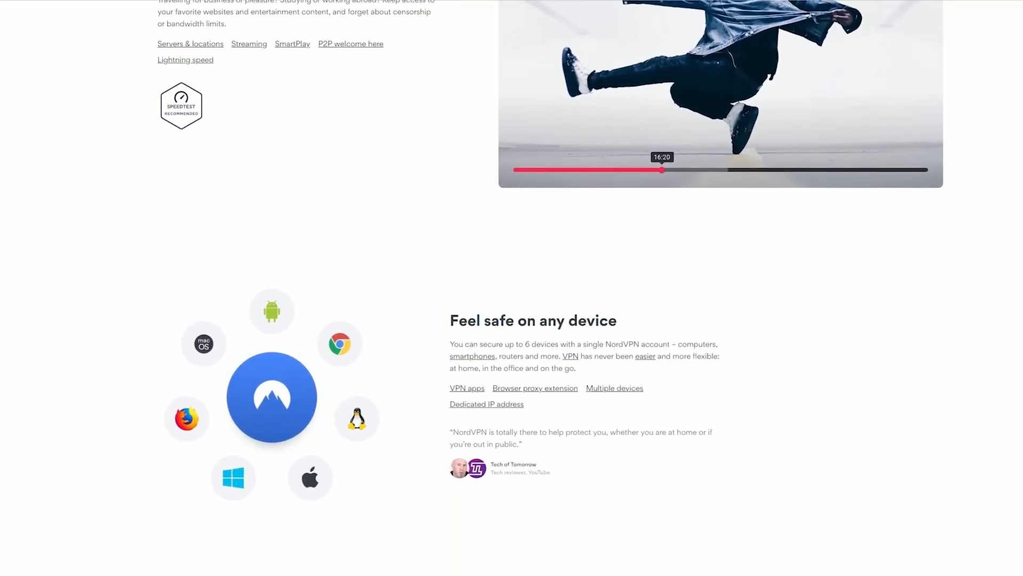
scroll("down", 3)
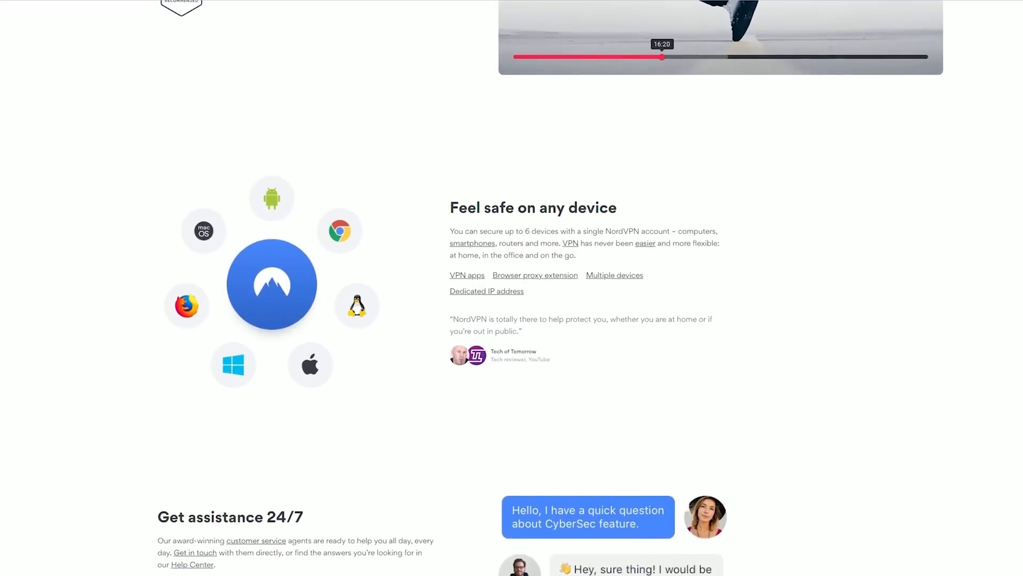
scroll("down", 3)
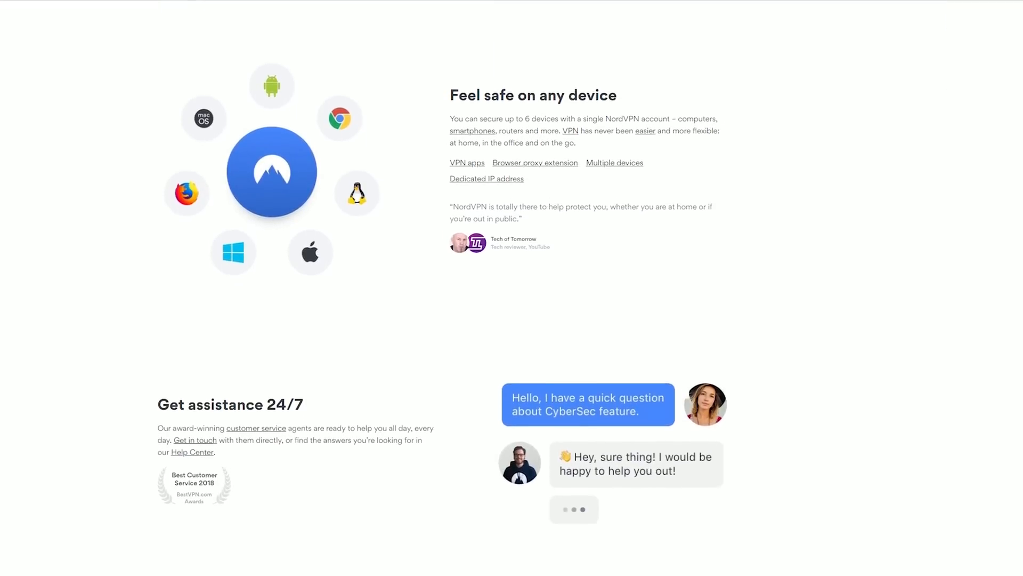
scroll("down", 3)
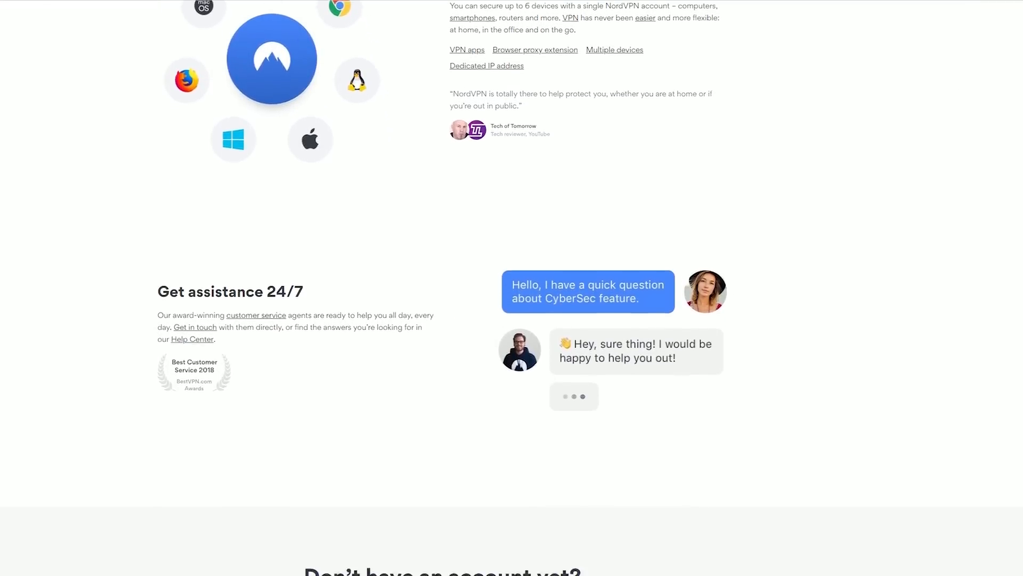
type("nordvpn.com")
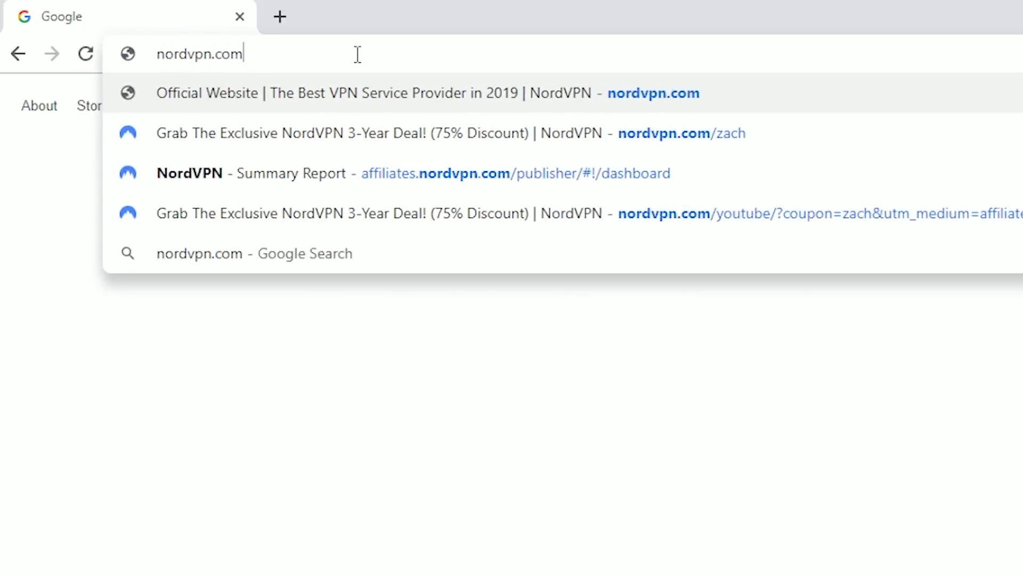